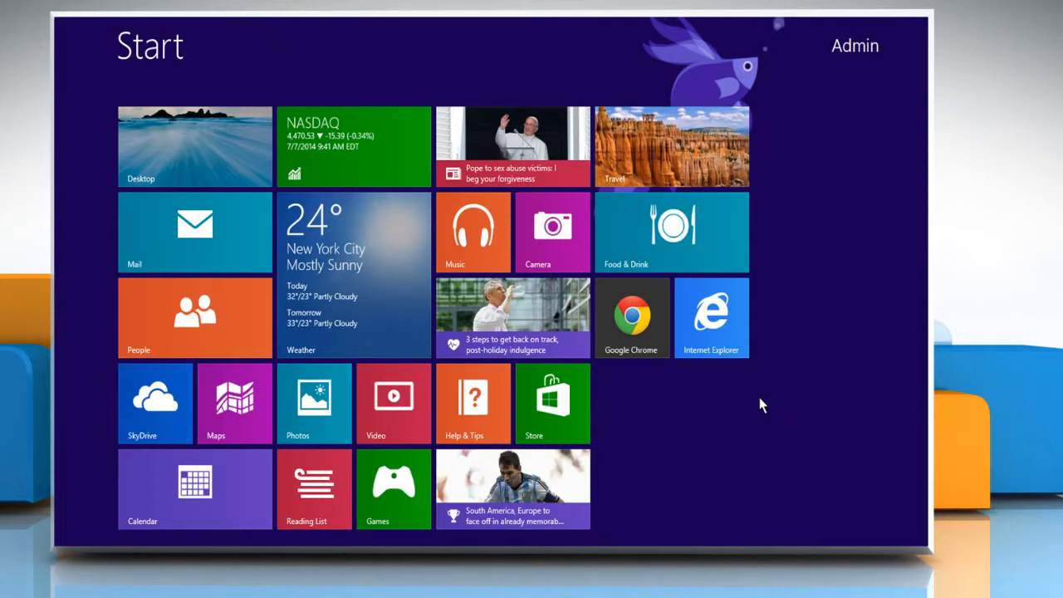
Search the Start screen for 'power button' to find the power button settings result.
text(power buttons)
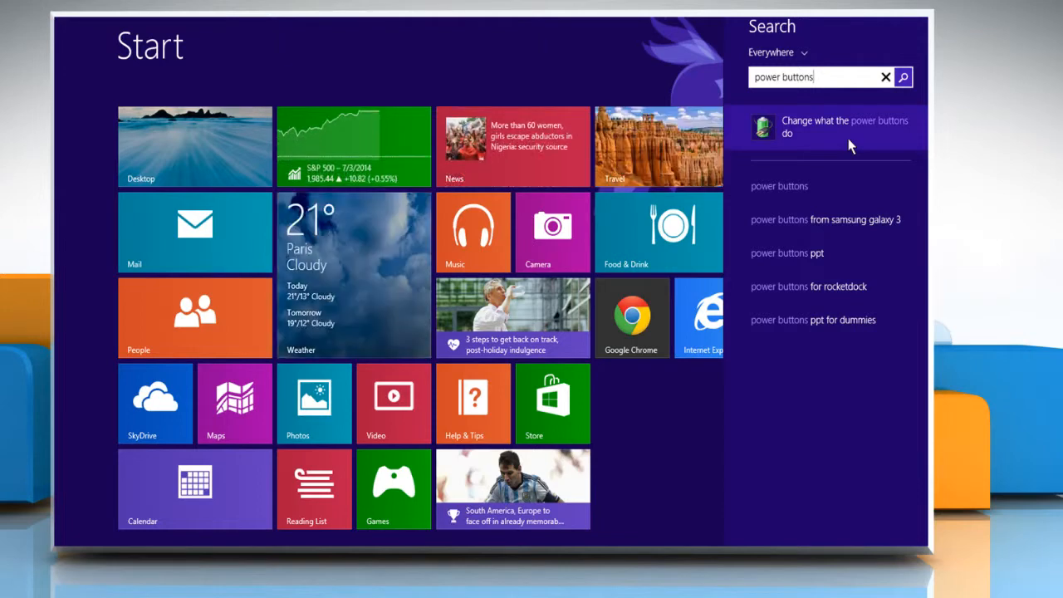
Set 'When I press the power button' to Shut down and save the changes.
click(844, 126)
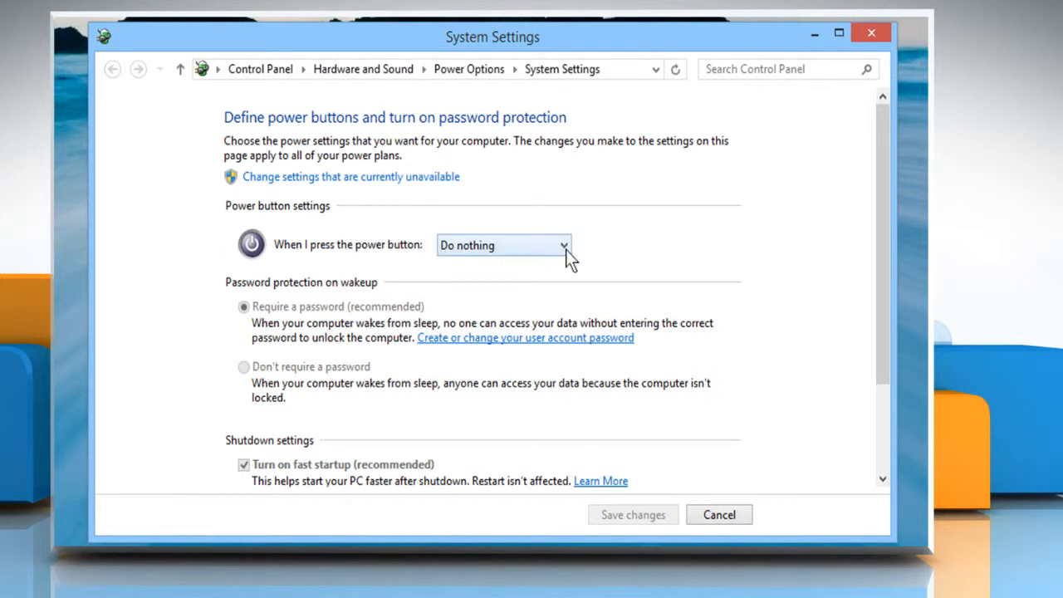
click(565, 246)
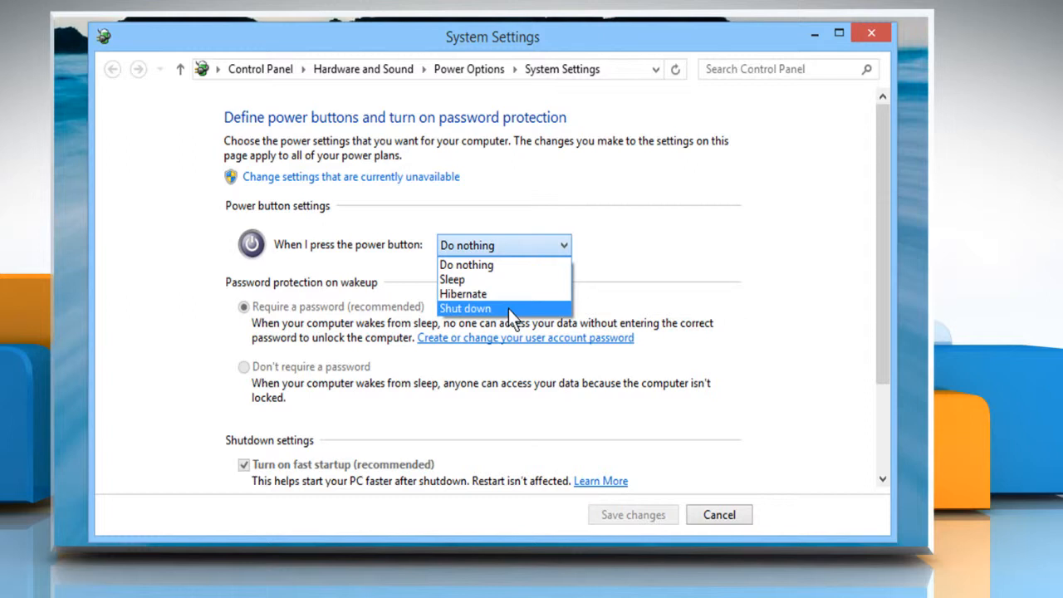
click(466, 308)
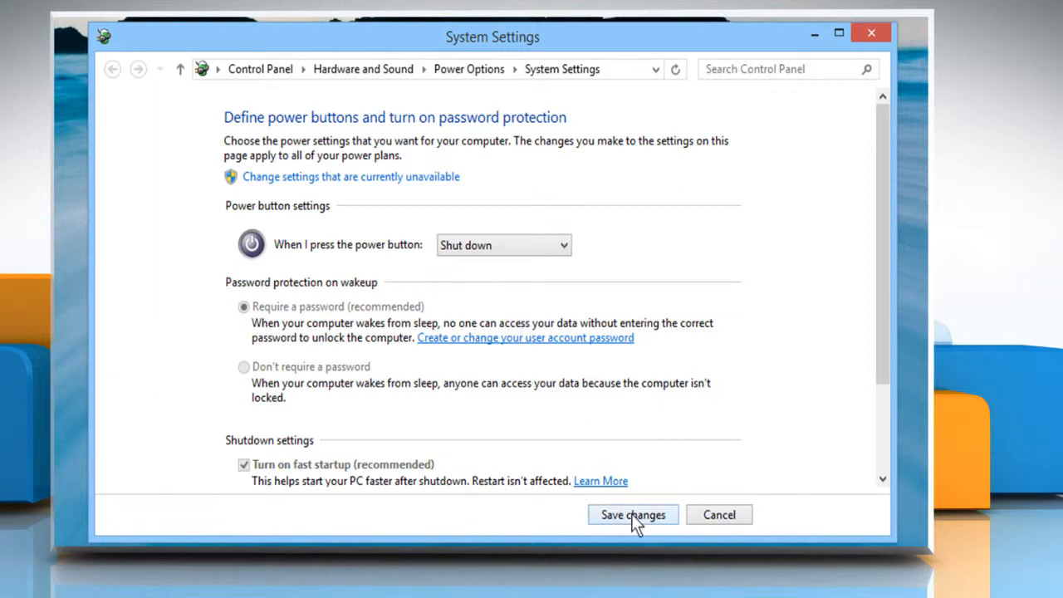
click(633, 515)
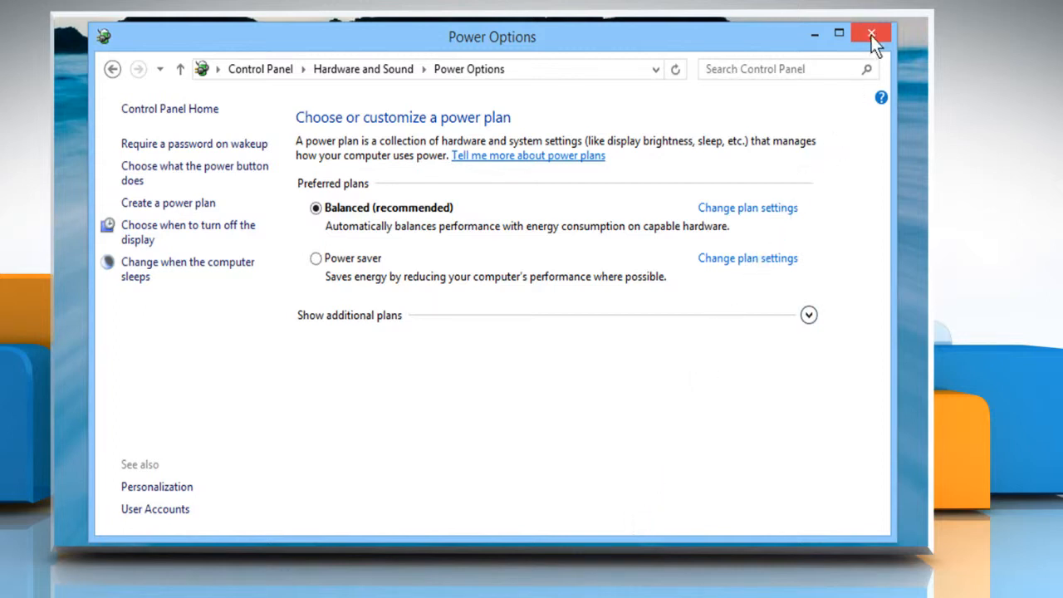
Close Power Options and show the Sleep, Shut down and Restart choices from the Settings charm Power menu.
click(871, 33)
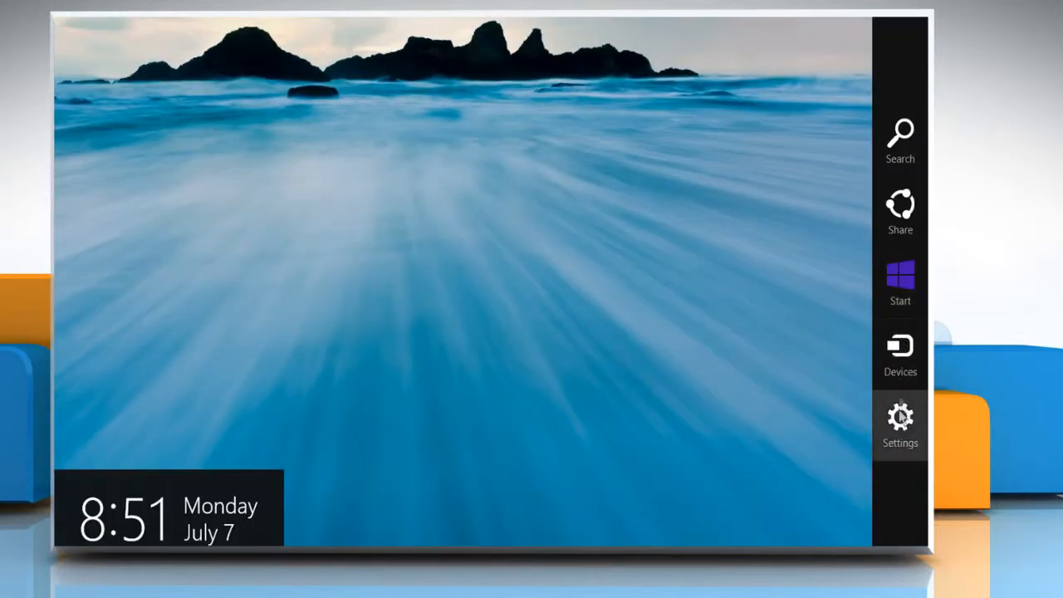
click(900, 424)
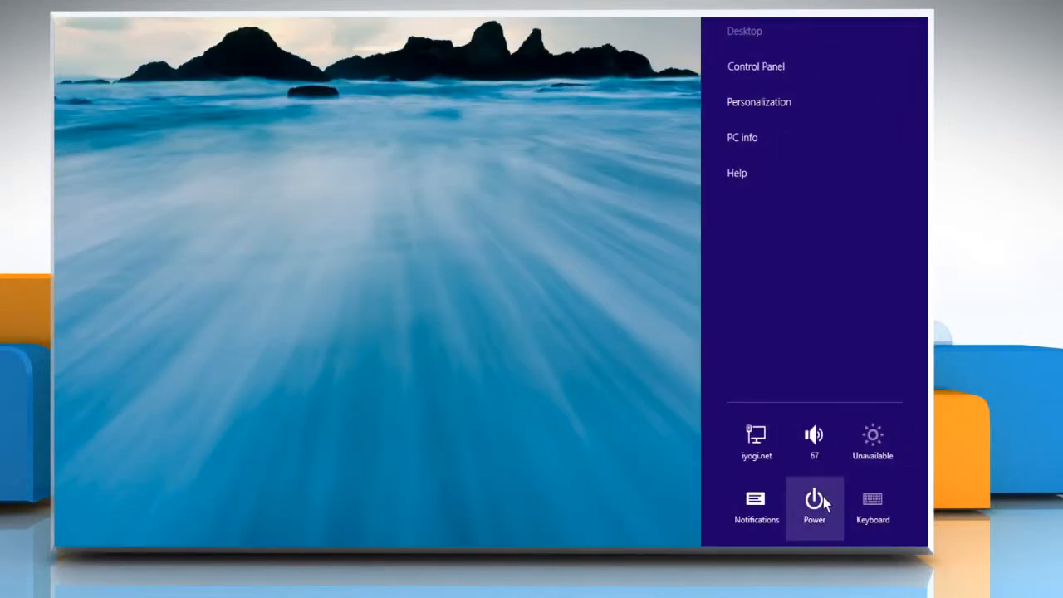
click(814, 507)
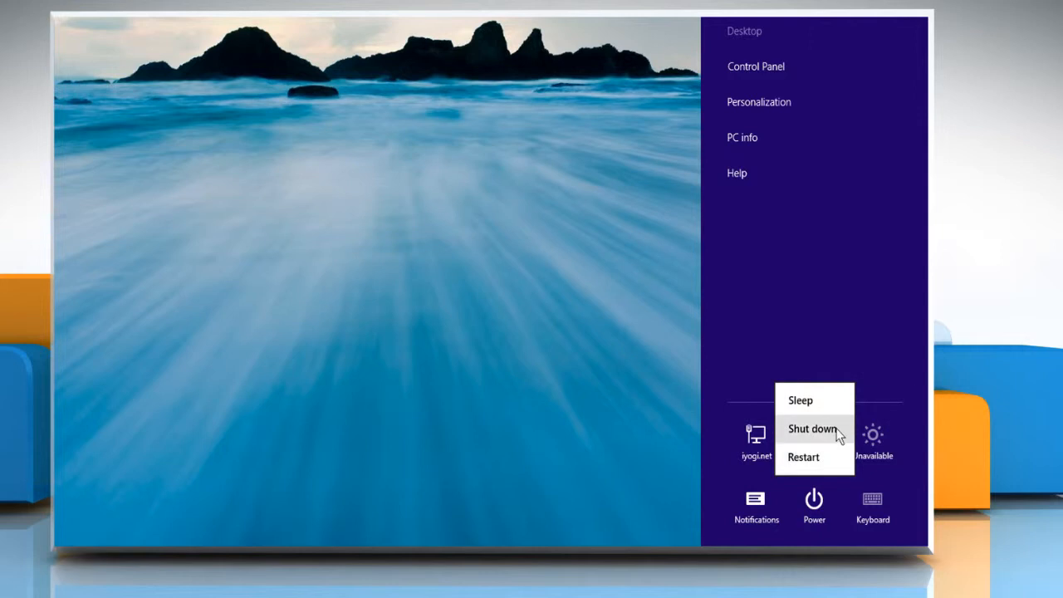
mouse_move(635, 432)
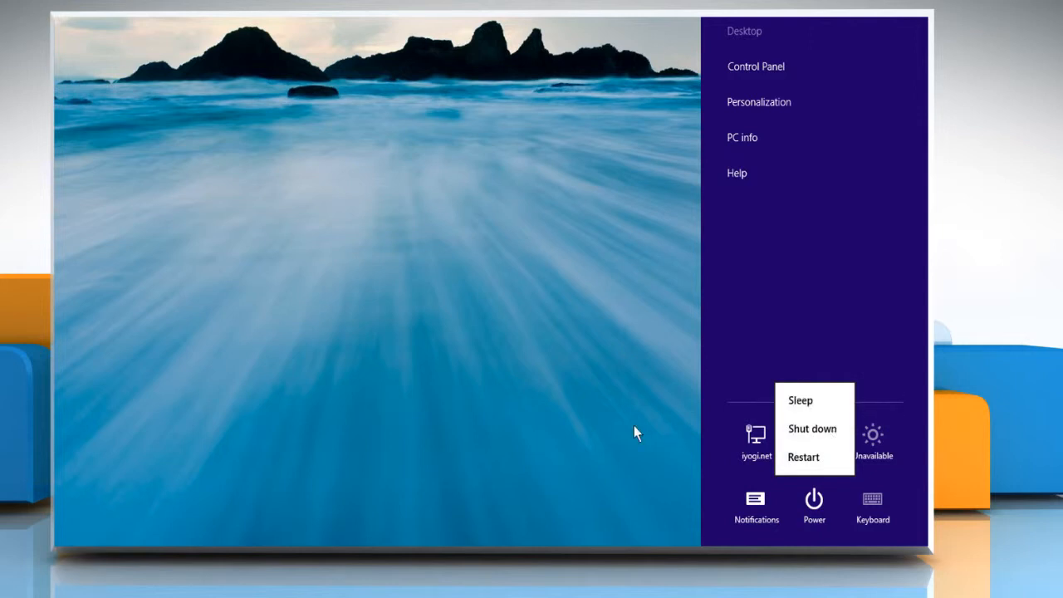